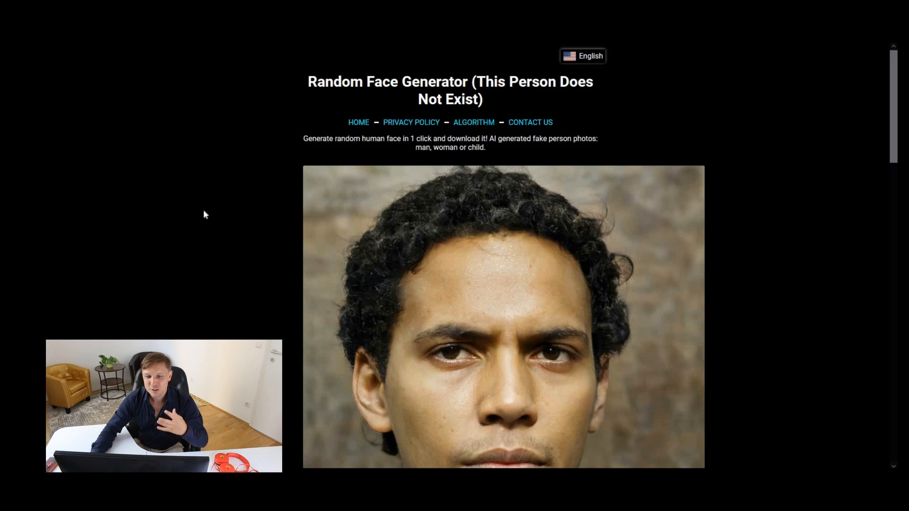
# Generate four new random fake faces one after another with Refresh Image
pyautogui.scroll(-3)
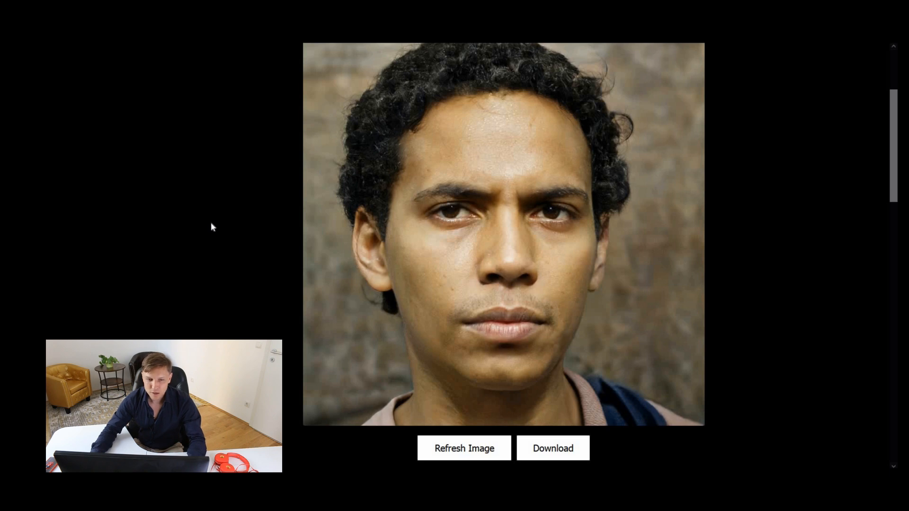
pyautogui.click(464, 448)
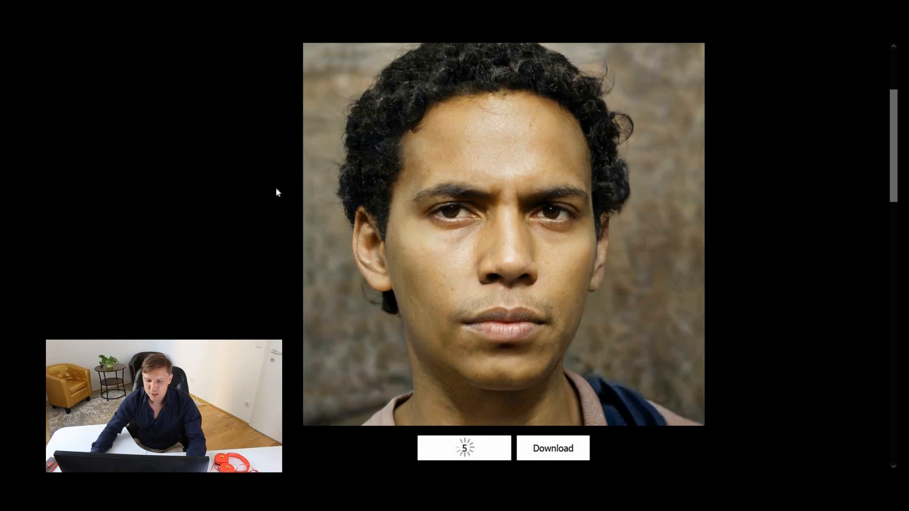
pyautogui.click(464, 448)
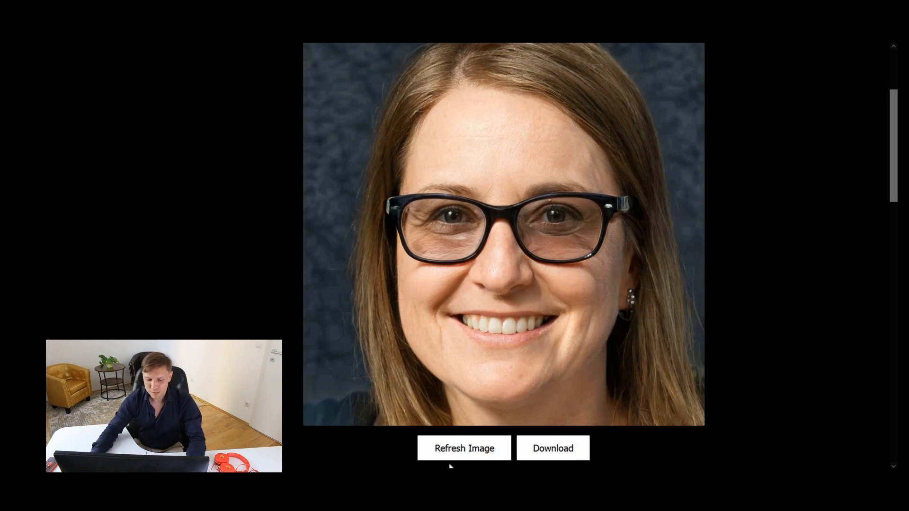
pyautogui.click(464, 448)
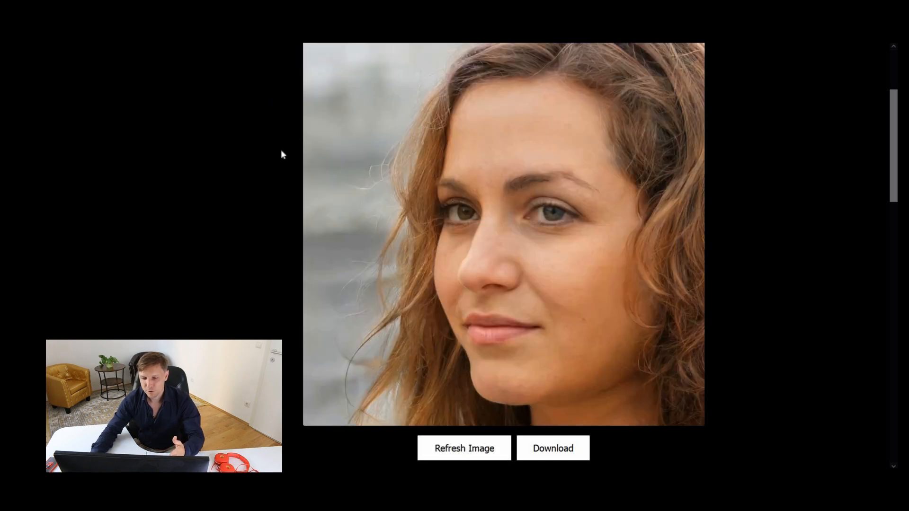
pyautogui.click(464, 448)
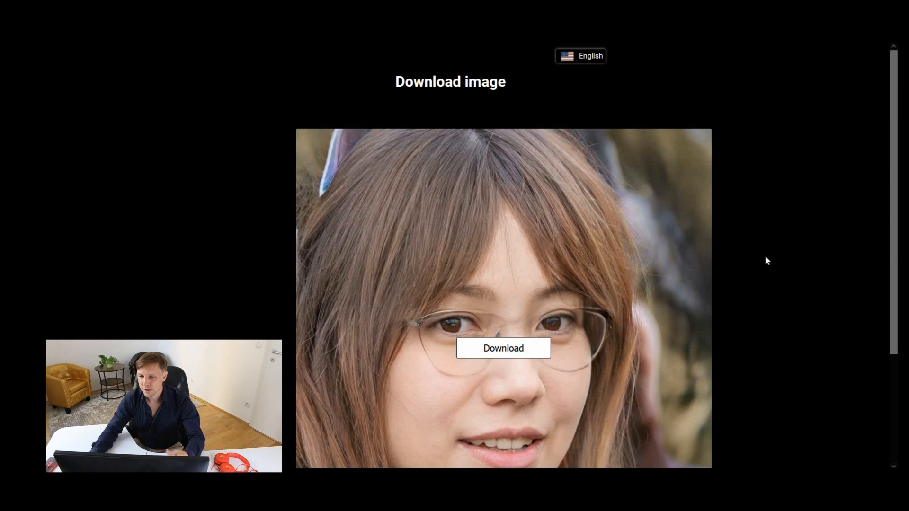
pyautogui.moveTo(773, 256)
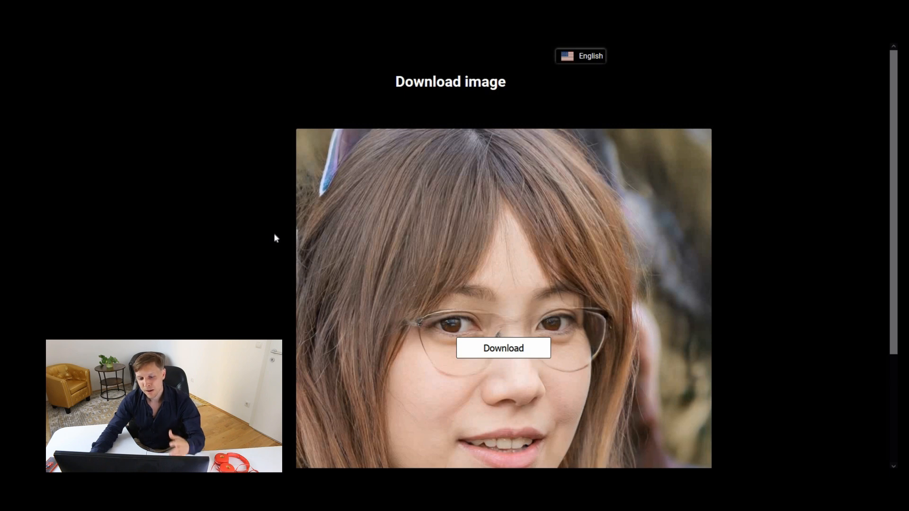
# Reveal the Download option under the generated face of the woman with glasses
pyautogui.scroll(-3)
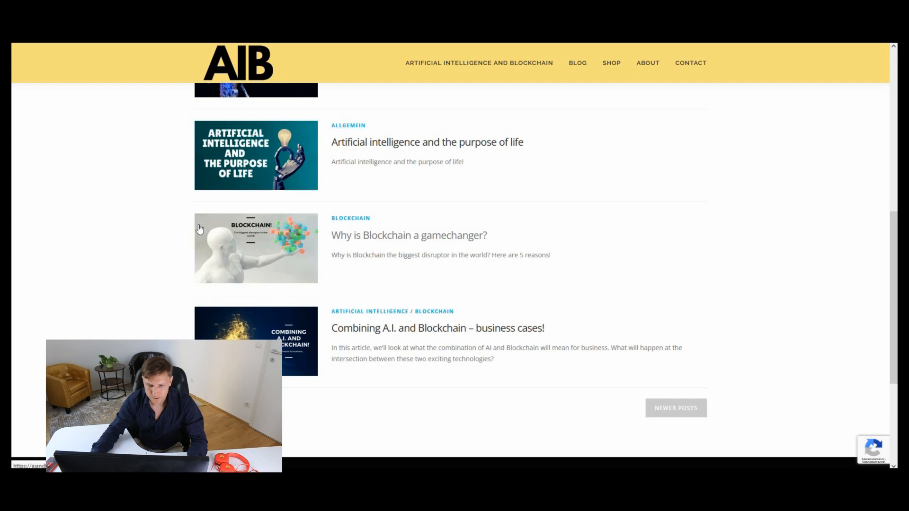
# Open the 'Why is Blockchain a gamechanger?' post from the blog list
pyautogui.click(409, 235)
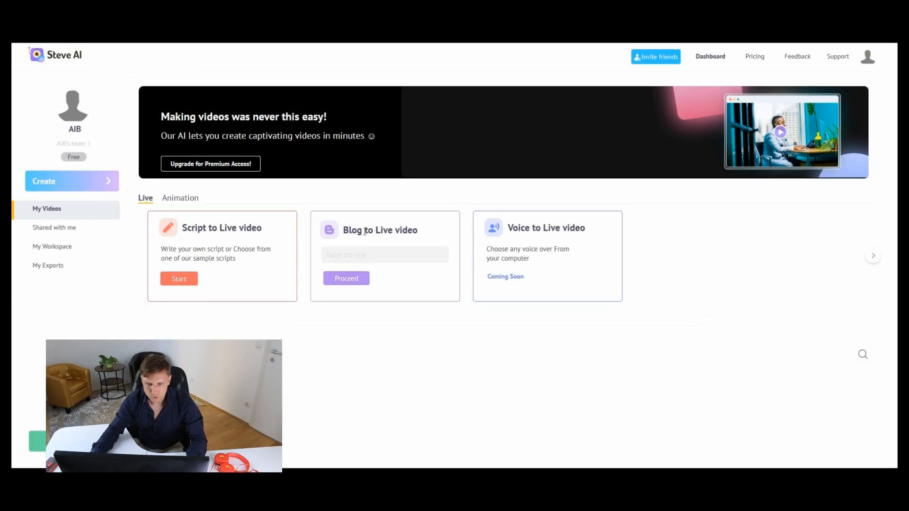
# Convert the blog post link via Blog to Live video into an eleven-scene script
pyautogui.click(385, 254)
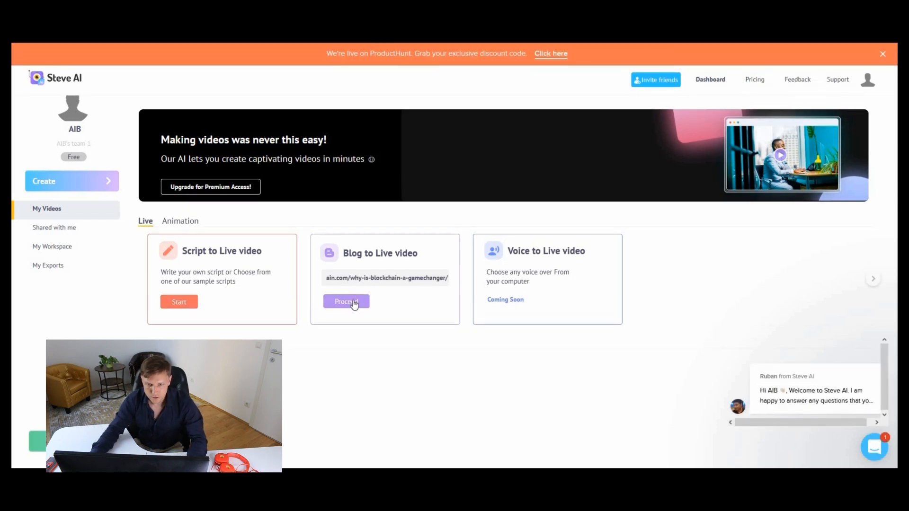
pyautogui.click(347, 302)
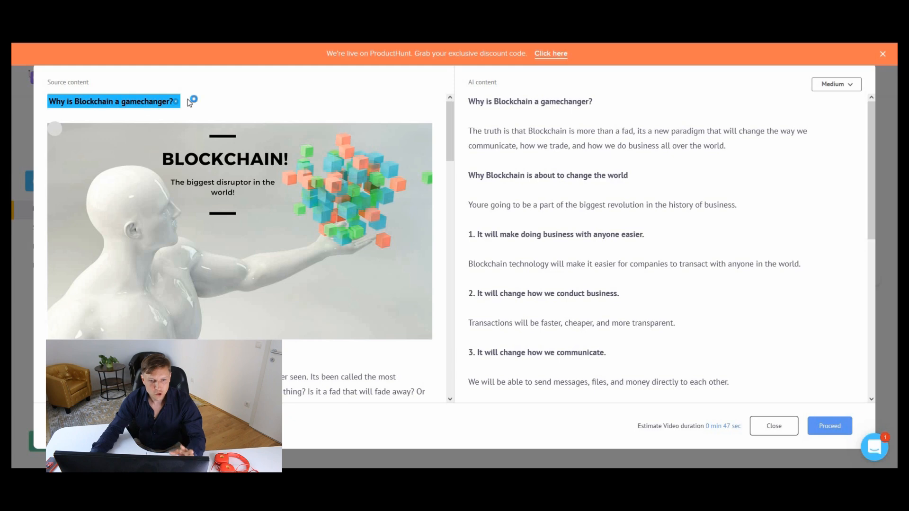
pyautogui.scroll(-3)
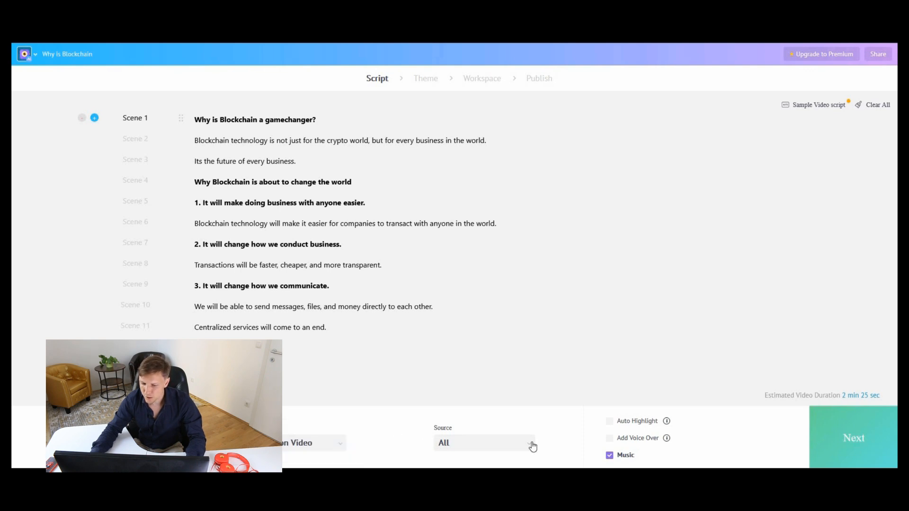
# Choose the animated presenter design style and preview the generated blockchain video
pyautogui.click(853, 438)
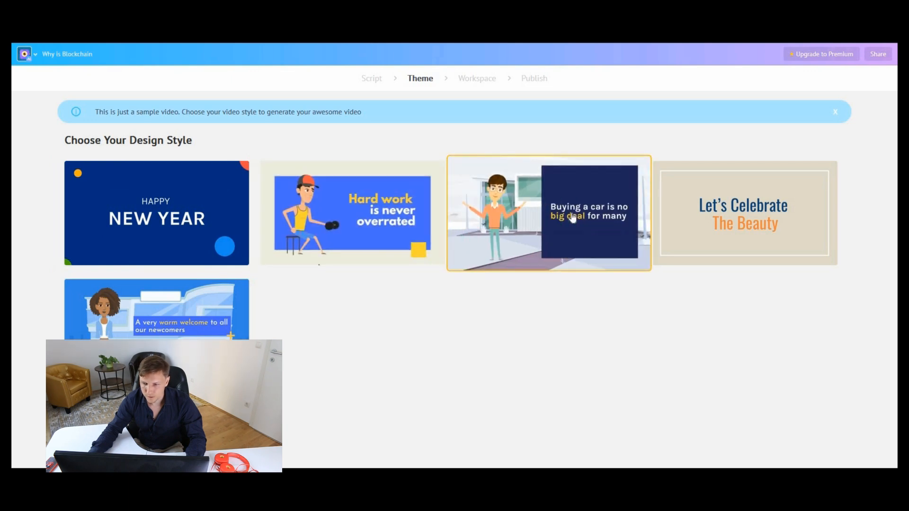
pyautogui.click(548, 213)
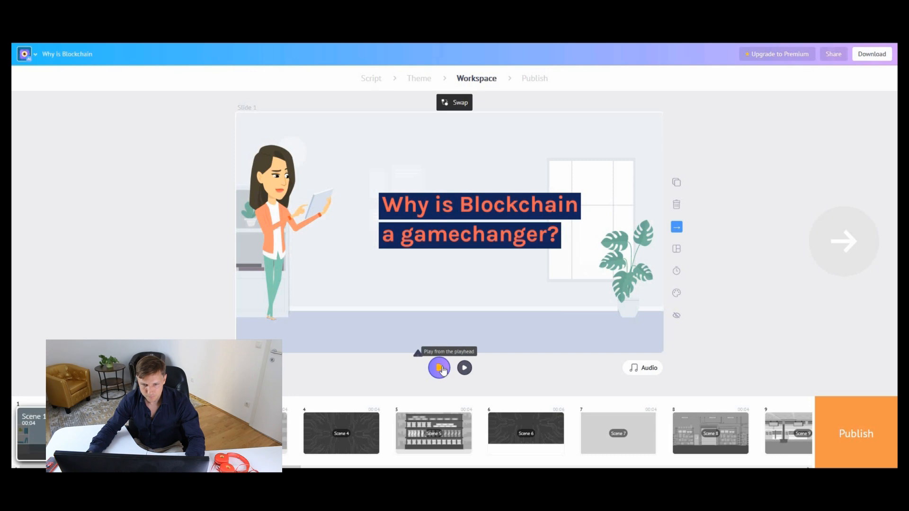
pyautogui.click(438, 367)
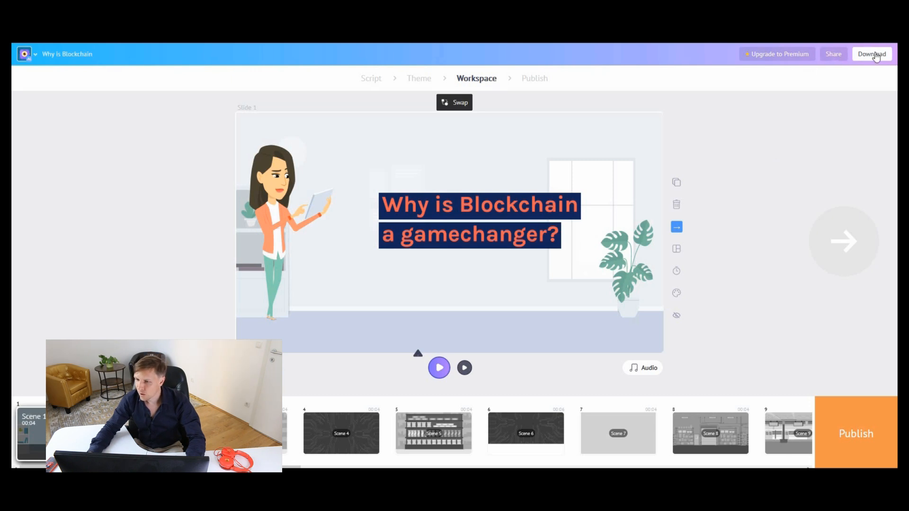
# Download the finished Why is Blockchain video from the workspace
pyautogui.click(872, 54)
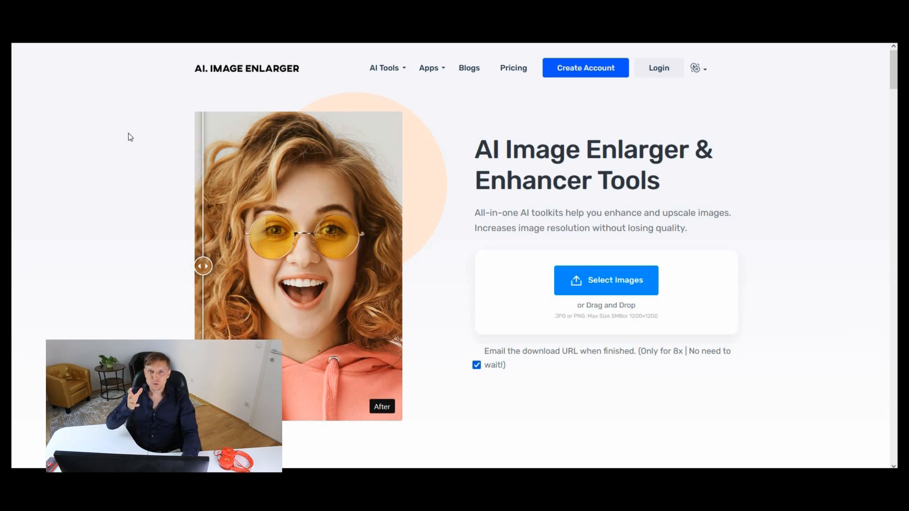
pyautogui.moveTo(203, 266); pyautogui.dragTo(391, 266)
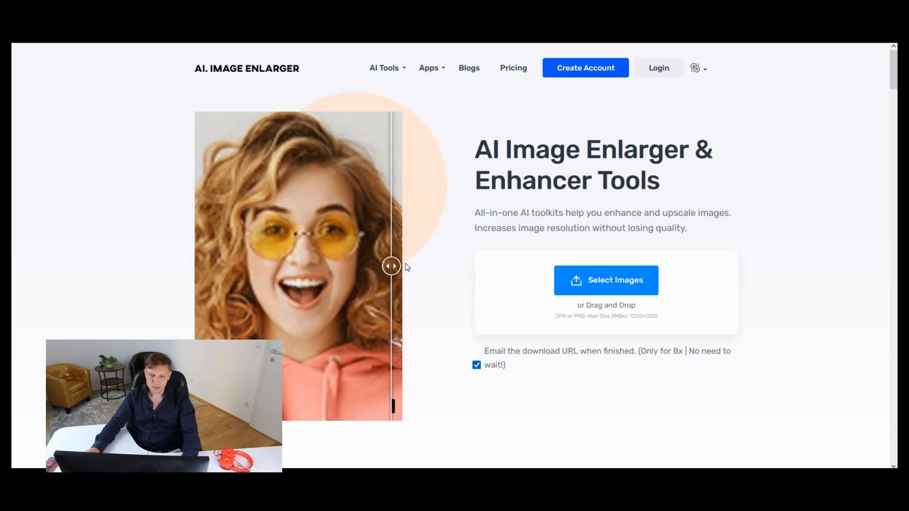
pyautogui.moveTo(392, 266); pyautogui.dragTo(332, 266)
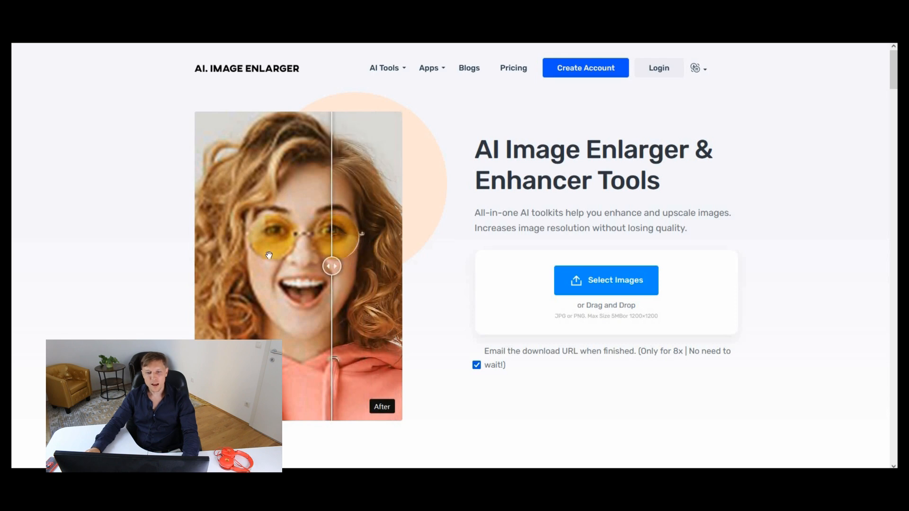
pyautogui.moveTo(332, 265); pyautogui.dragTo(201, 265)
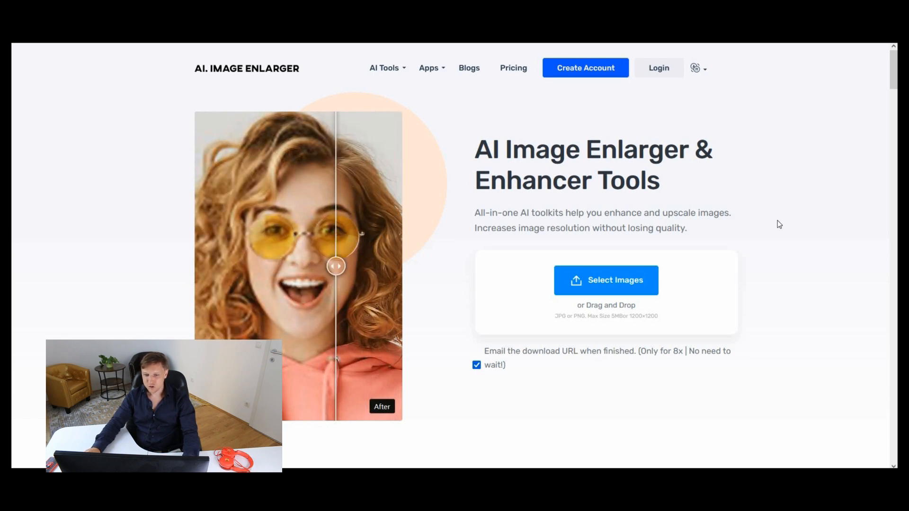
pyautogui.moveTo(527, 207)
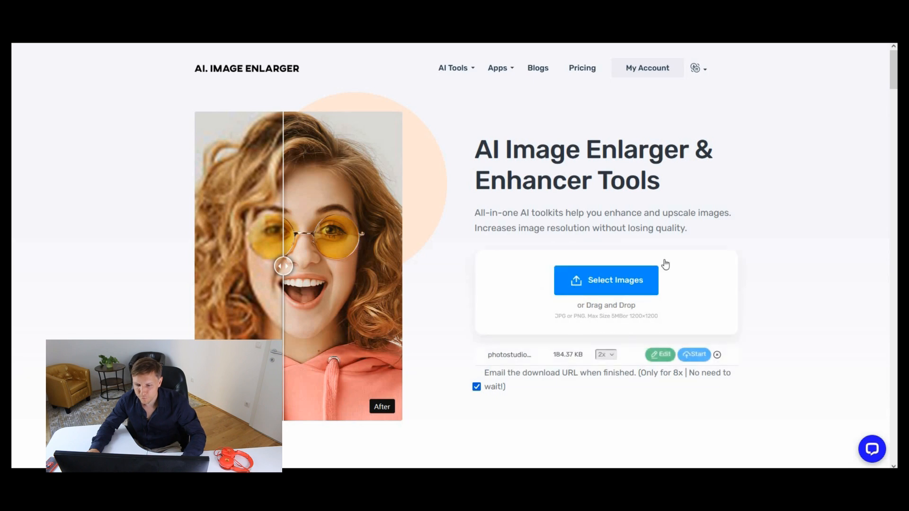
pyautogui.moveTo(696, 354)
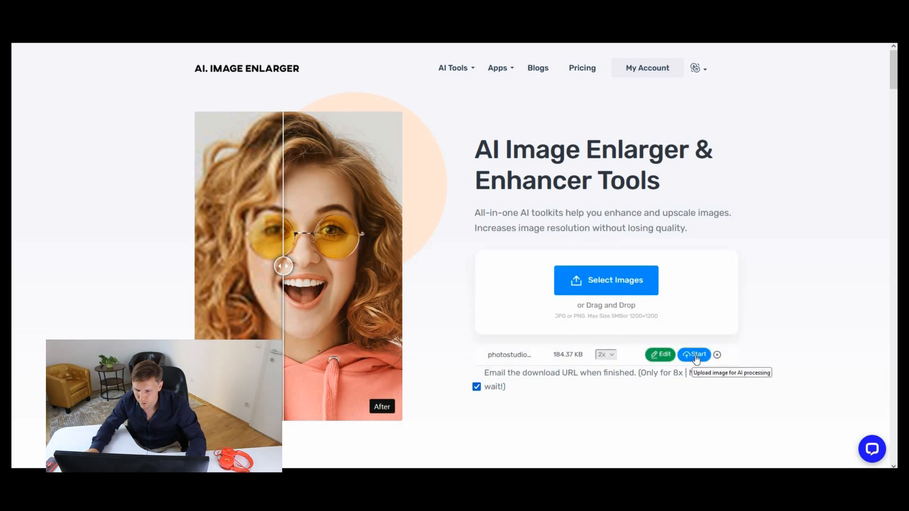
# Start 2x upscaling of the uploaded photo and download the enlarged portrait
pyautogui.click(695, 354)
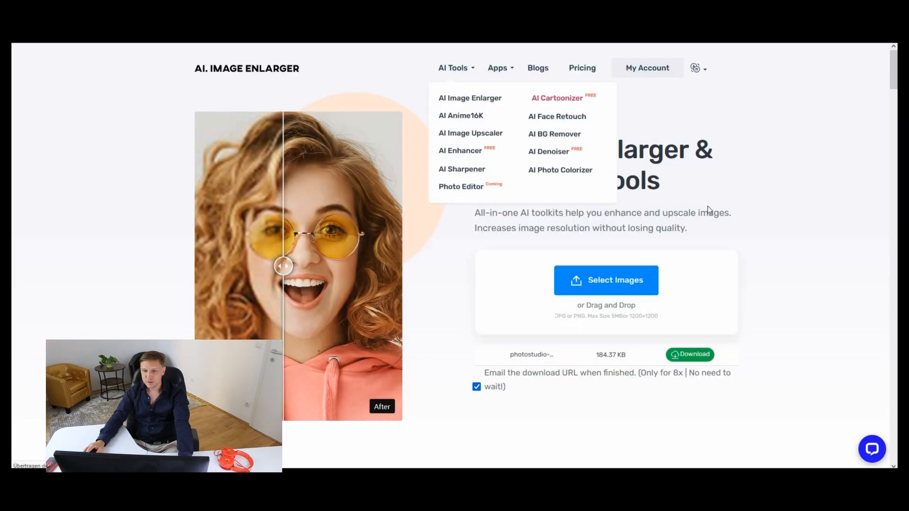
pyautogui.click(557, 98)
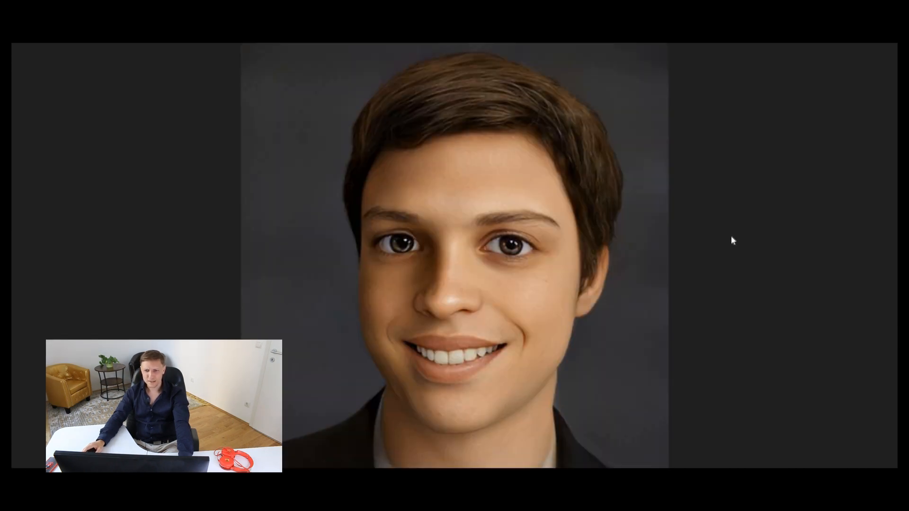
# View the enlarged portrait of the smiling young man
pyautogui.click(454, 68)
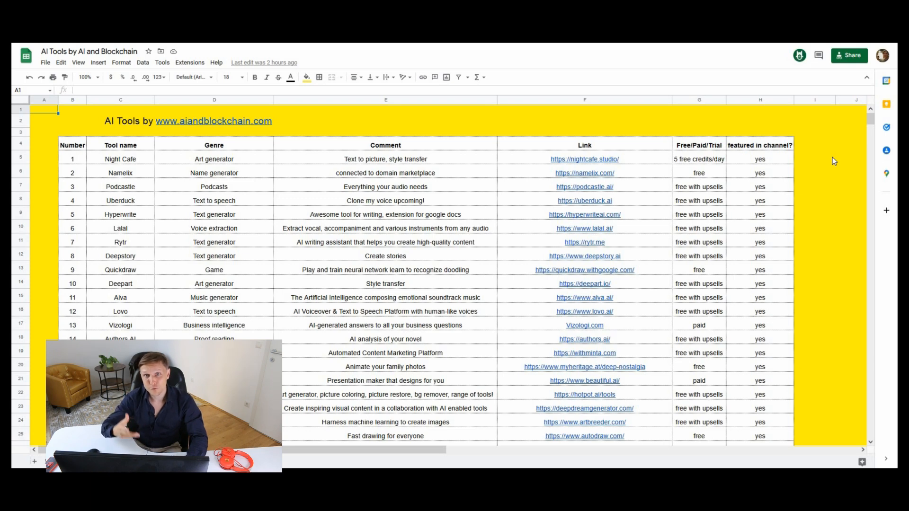
pyautogui.scroll(-3)
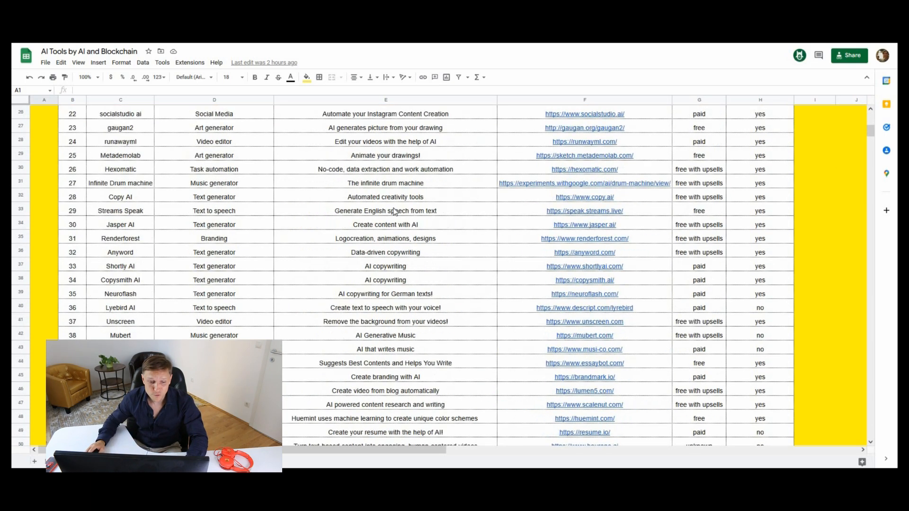
pyautogui.scroll(-3)
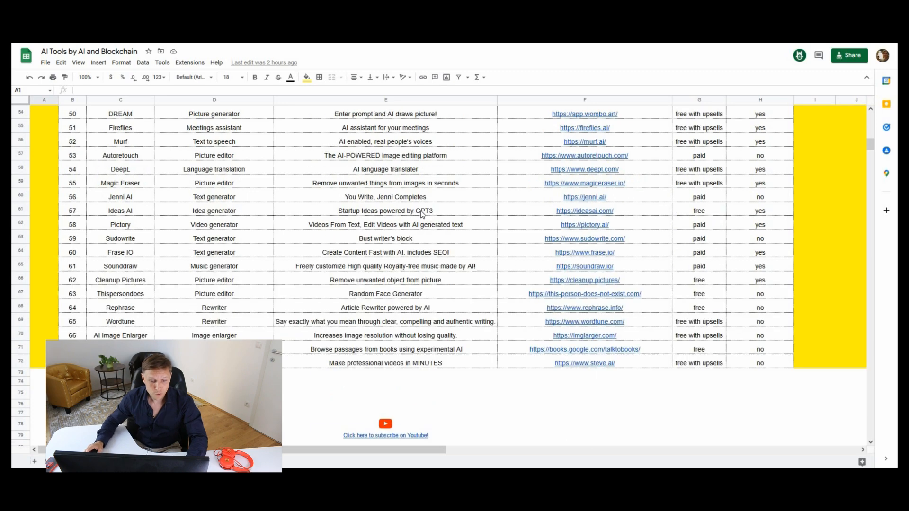
pyautogui.scroll(3)
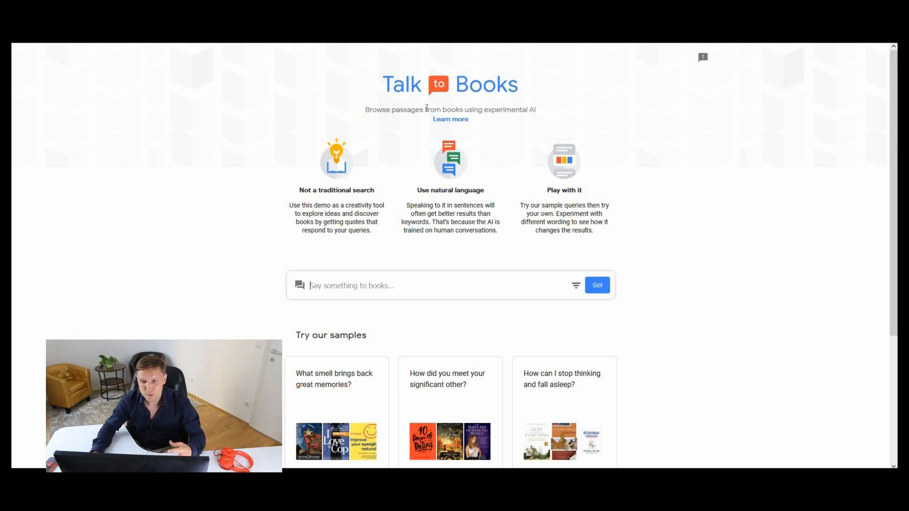
pyautogui.moveTo(541, 115)
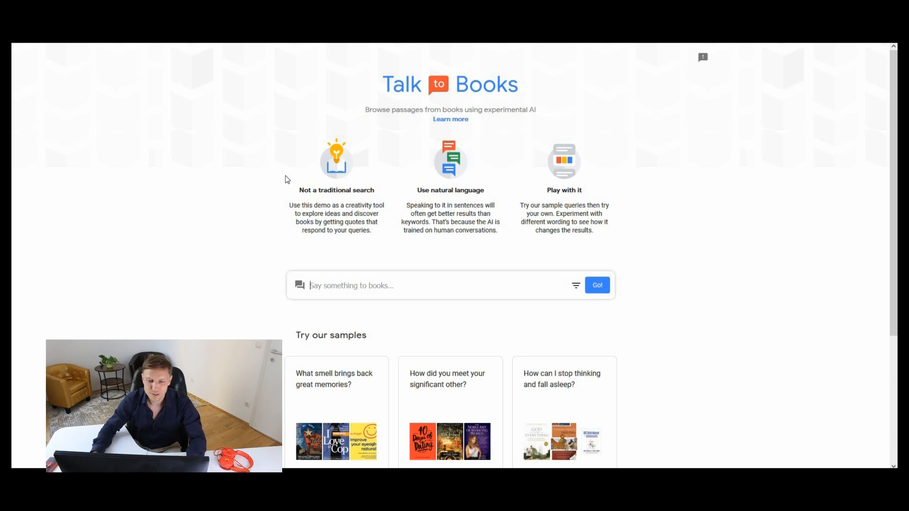
# Ask 'Is artificial intelligence going to kill us all?' and browse the answering book passages
pyautogui.scroll(-3)
pyautogui.write('is artificial intelligence')
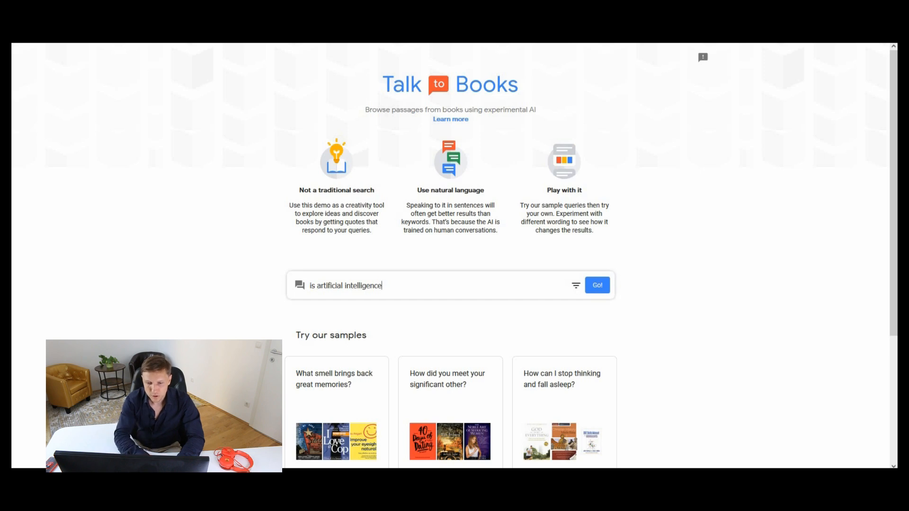
pyautogui.write('going to kill us')
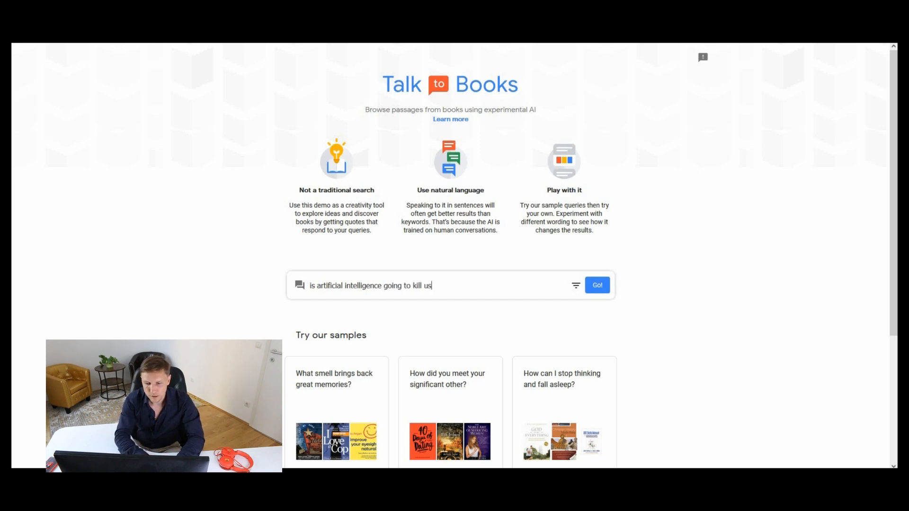
pyautogui.click(598, 285)
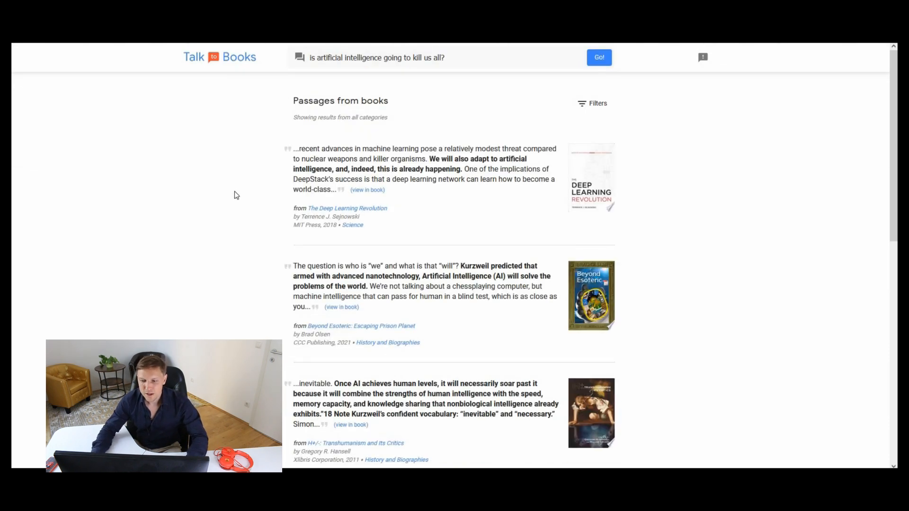
pyautogui.scroll(-3)
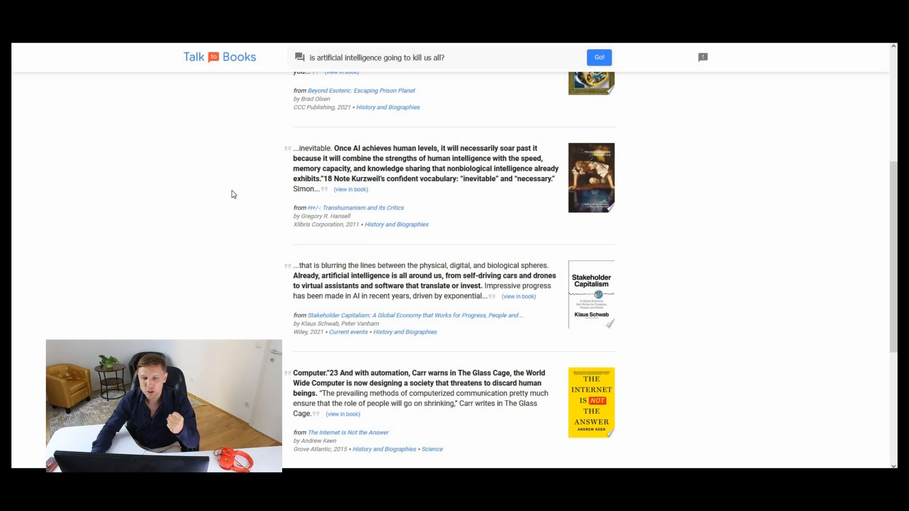
pyautogui.scroll(-3)
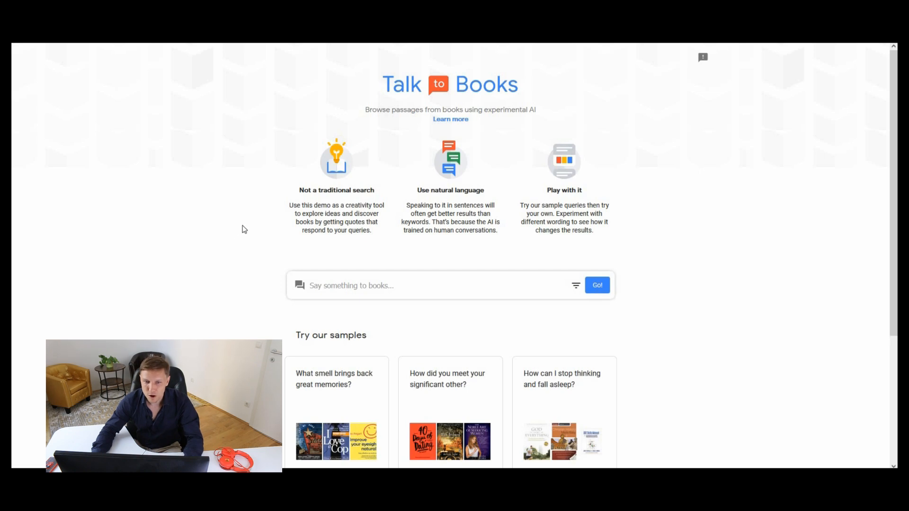
pyautogui.scroll(-3)
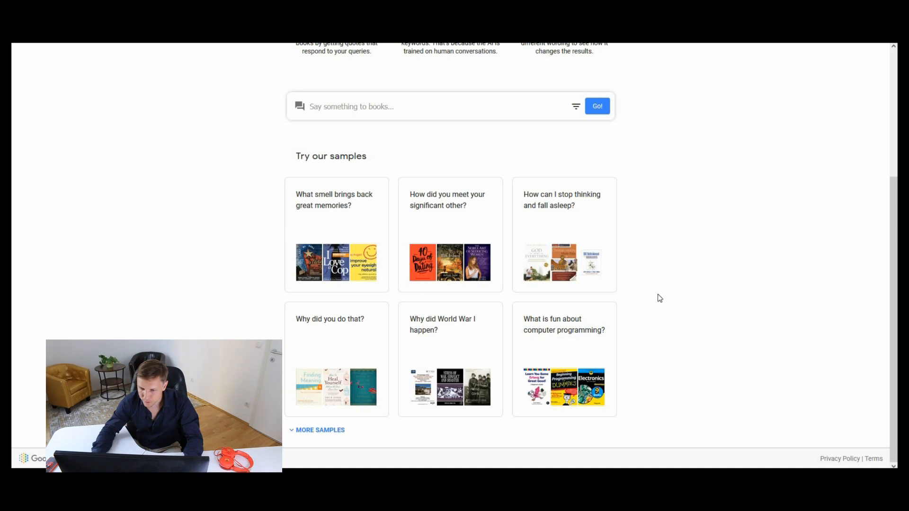
pyautogui.click(562, 324)
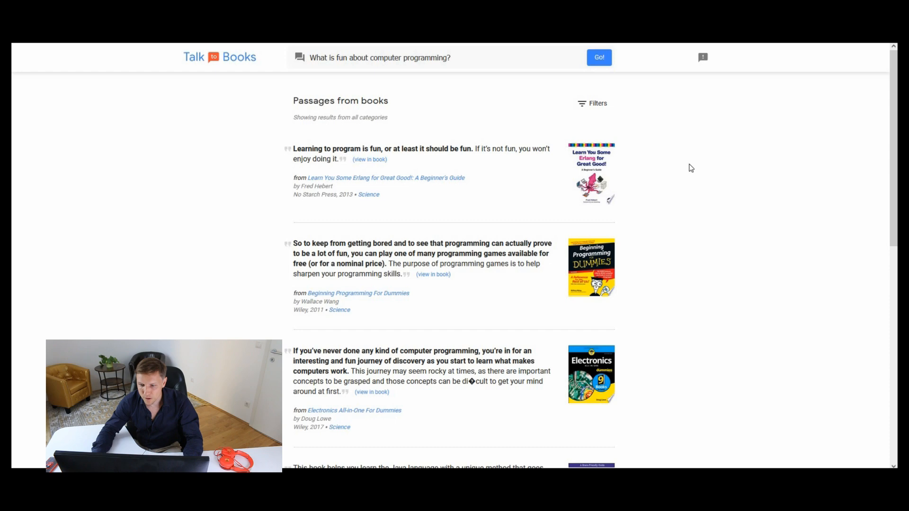
pyautogui.scroll(-3)
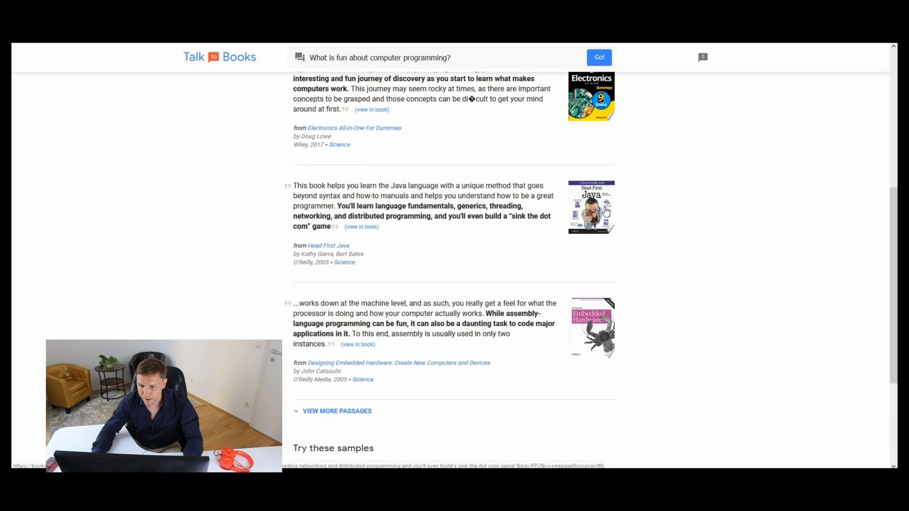
pyautogui.moveTo(357, 205); pyautogui.dragTo(487, 206)
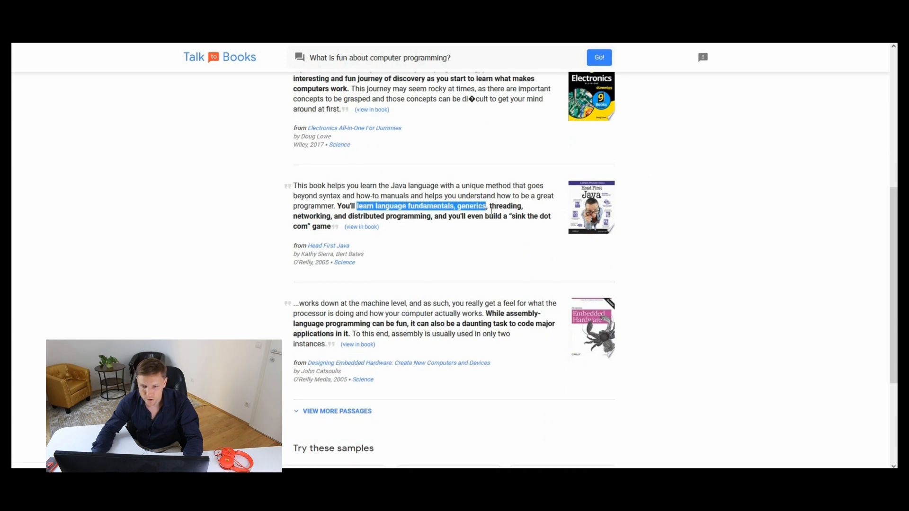
pyautogui.scroll(-3)
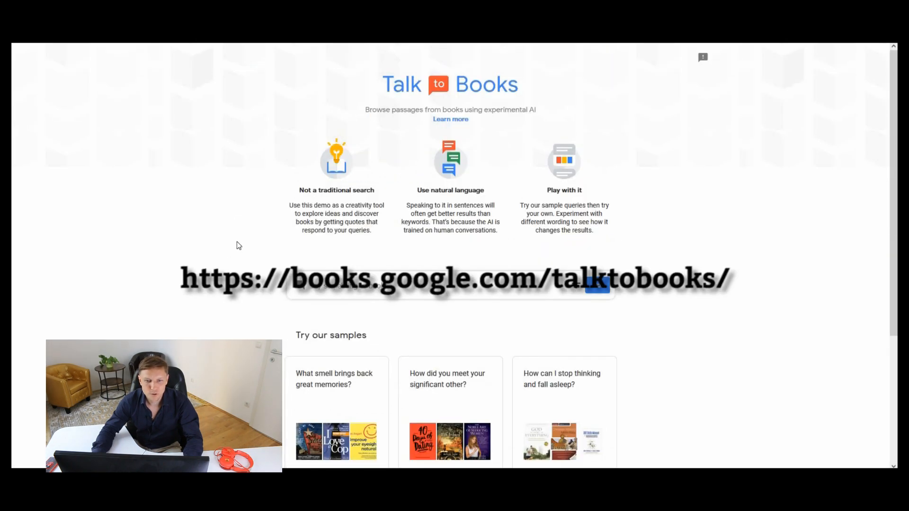
pyautogui.moveTo(210, 255)
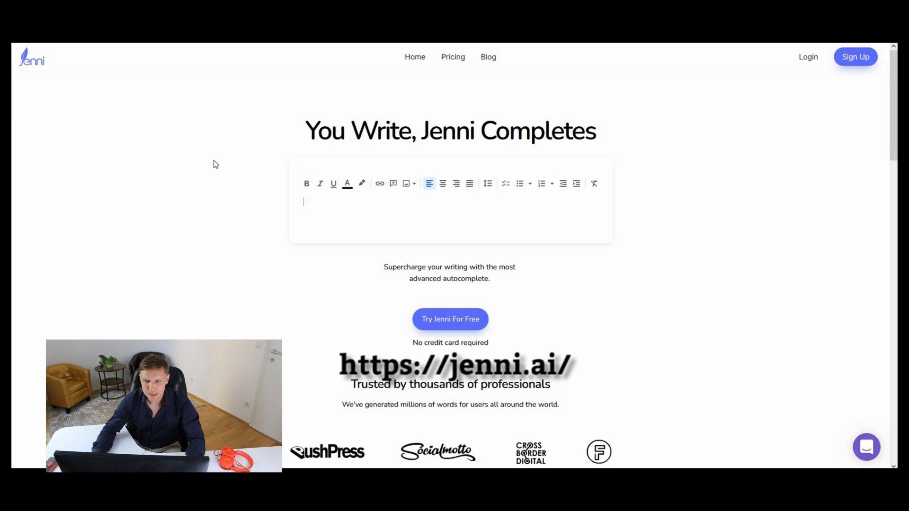
pyautogui.moveTo(605, 142)
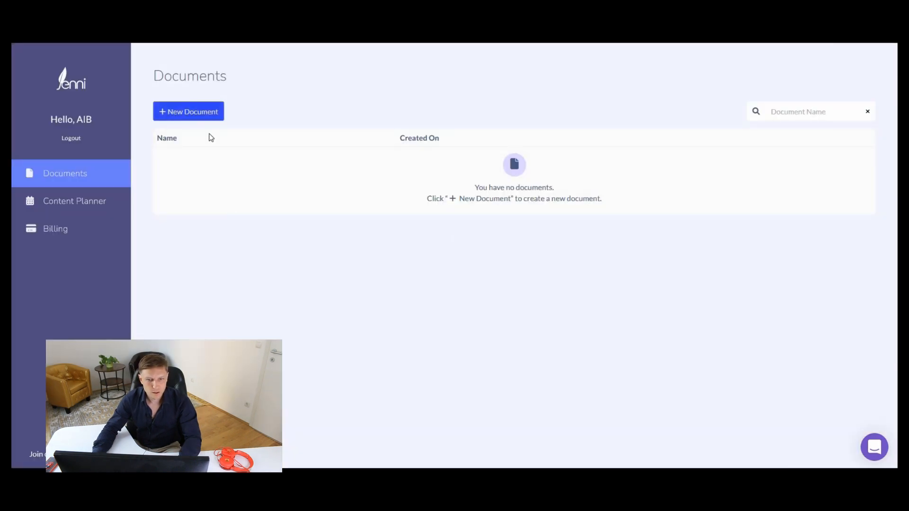
# Create a new Jenni document, bringing up the 'What are you writing?' choice
pyautogui.click(188, 112)
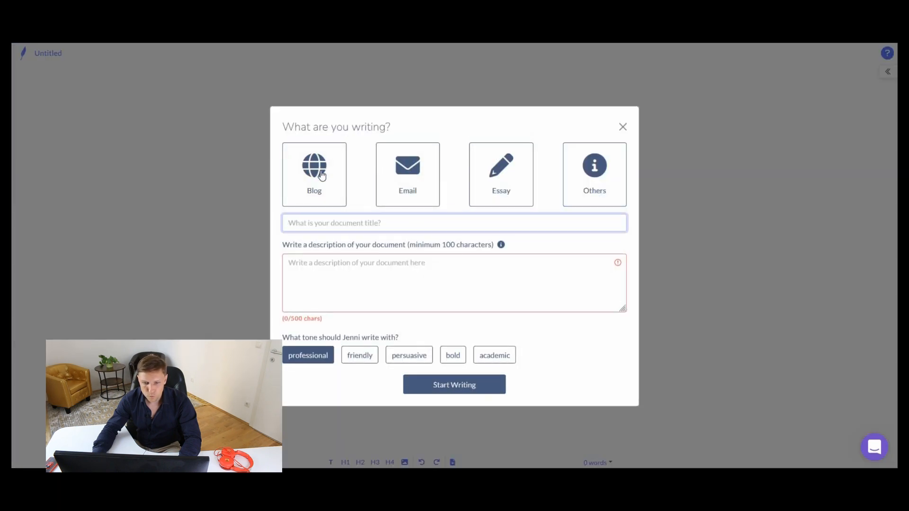
# Create a Blog titled 'Artificial Intelligence in the age of Blockchain' with professional tone and start writing
pyautogui.click(313, 174)
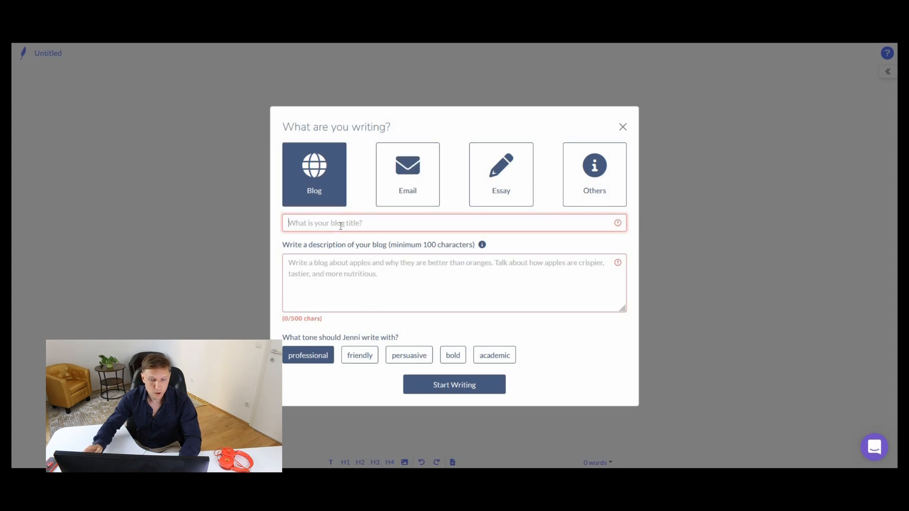
pyautogui.write('Artificial Intelligence in the age of')
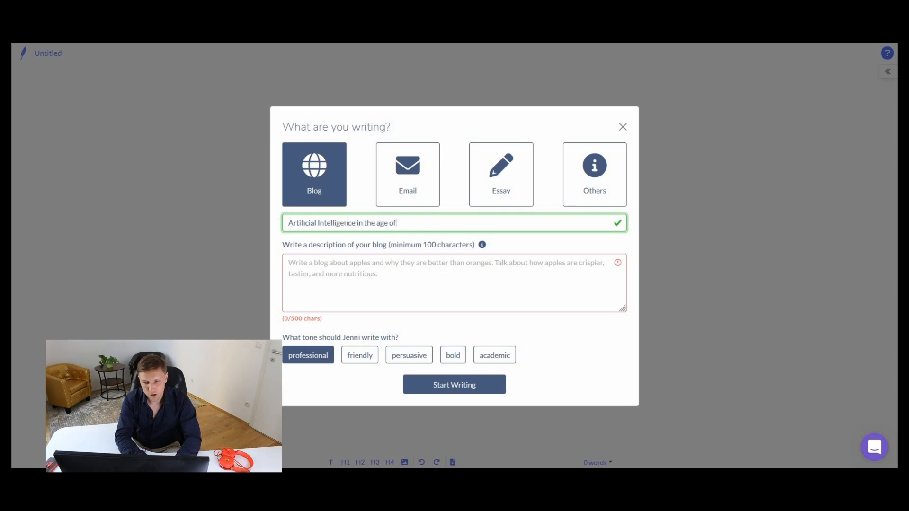
pyautogui.click(454, 384)
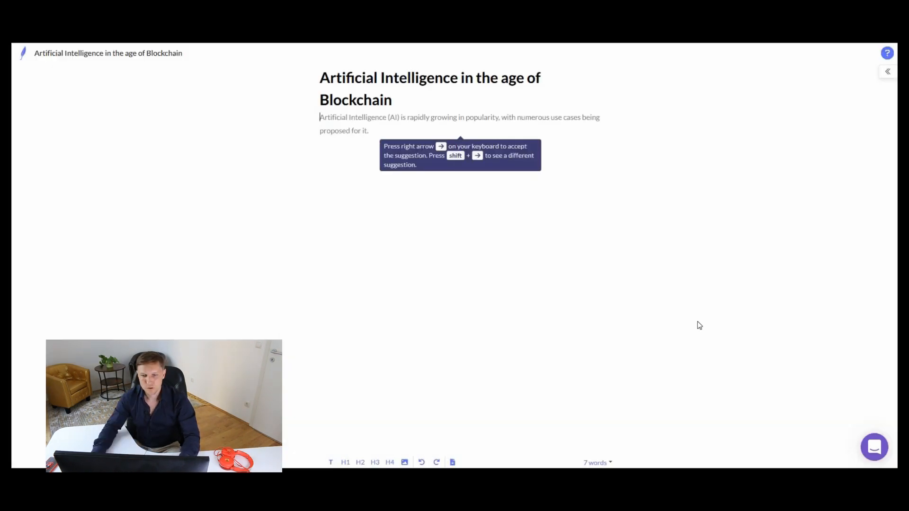
pyautogui.moveTo(638, 313)
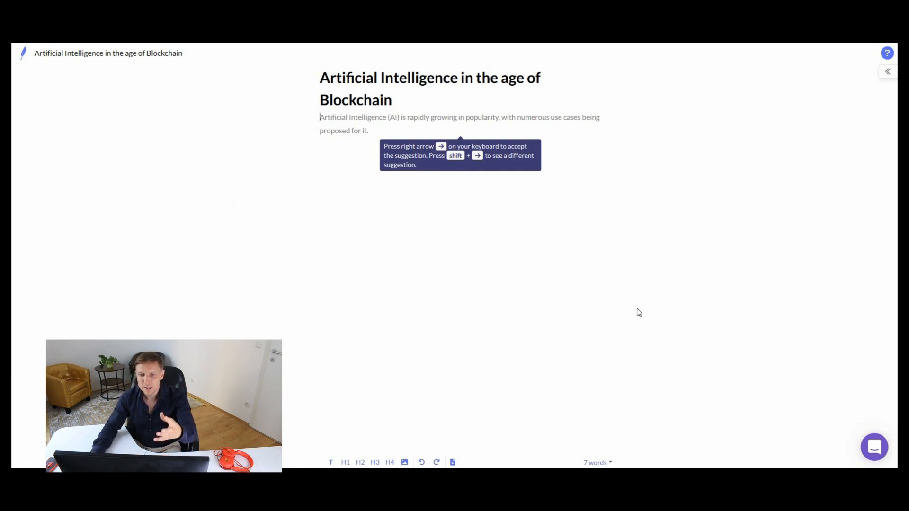
pyautogui.moveTo(623, 172)
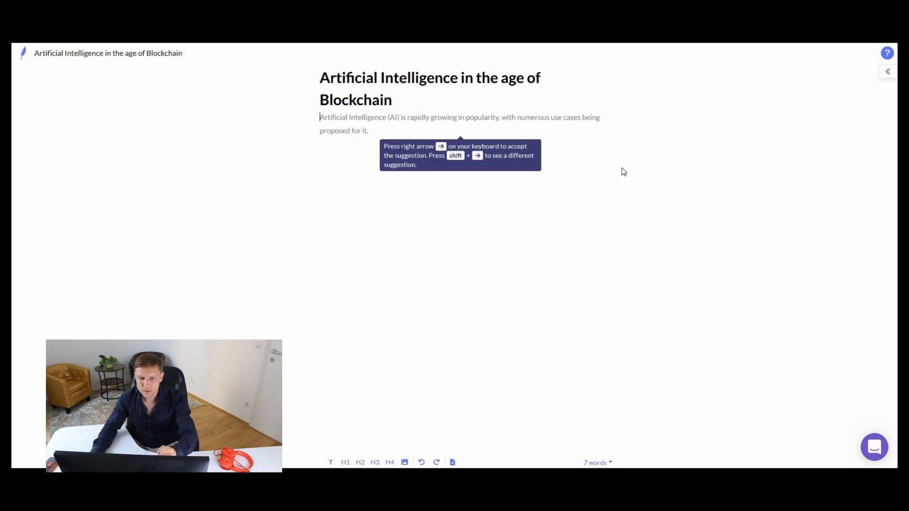
pyautogui.moveTo(598, 173)
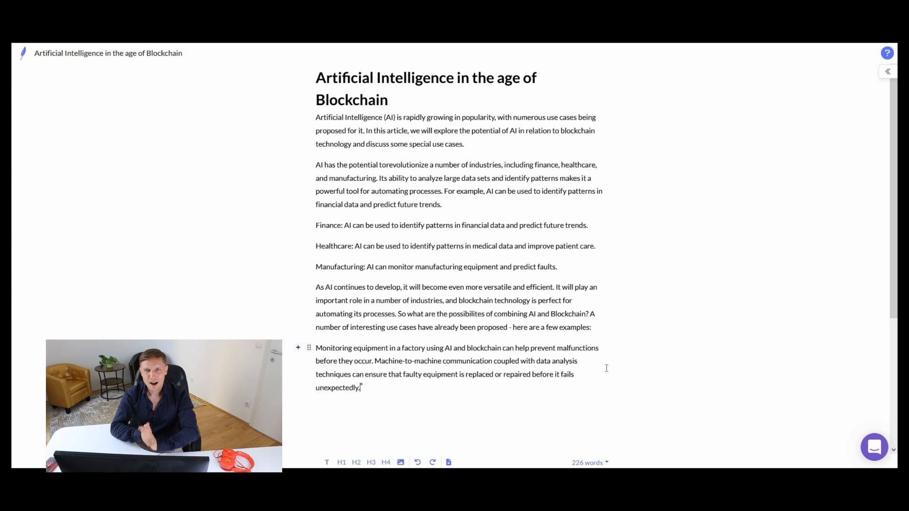
# Add a sentence on machine-to-machine communication with 4G and 5G networks and review the draft
pyautogui.write('While machine-to-machine communication is already possible with 4G and 5G networks, these technologies are not designed for communicating large amounts of data at high speeds.')
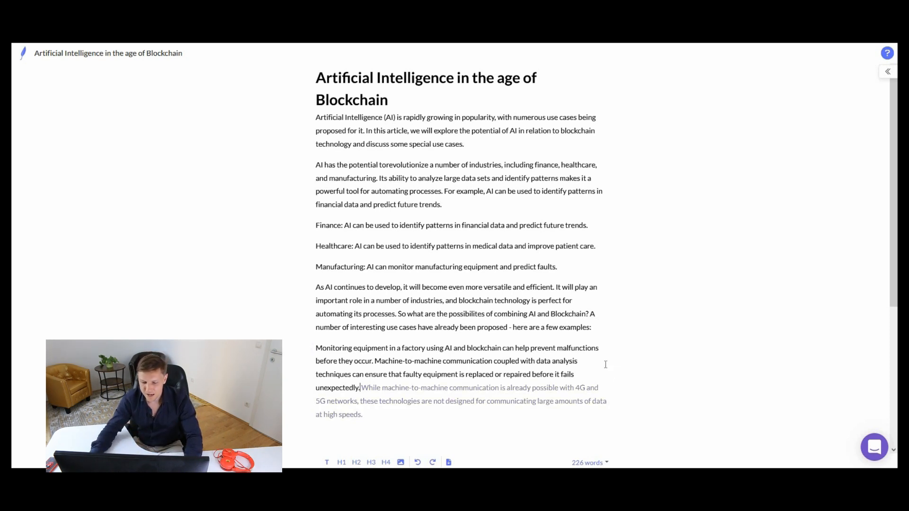
pyautogui.scroll(-3)
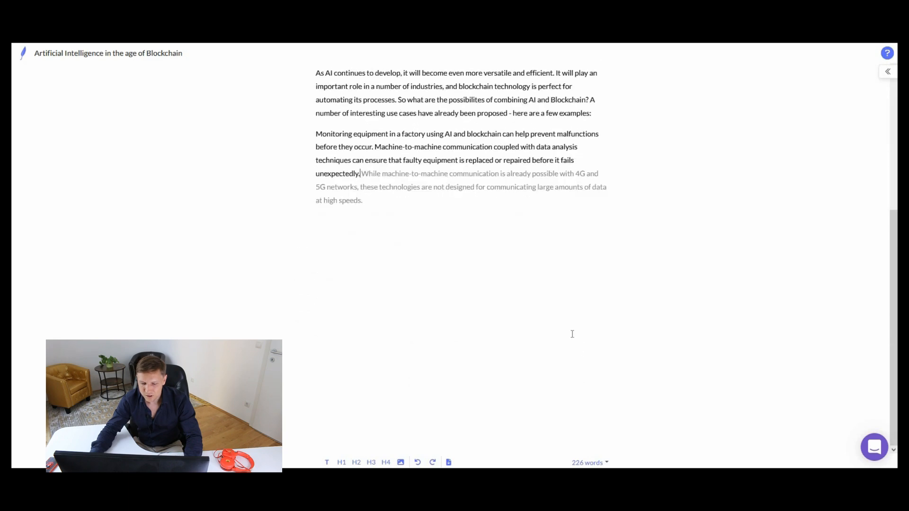
pyautogui.scroll(3)
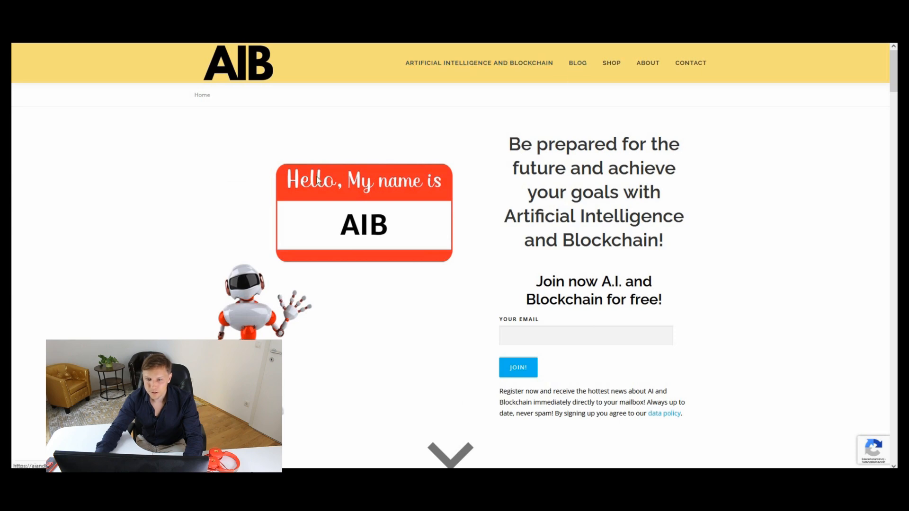
# Browse the BLOG post listing on the AI and Blockchain site
pyautogui.click(578, 62)
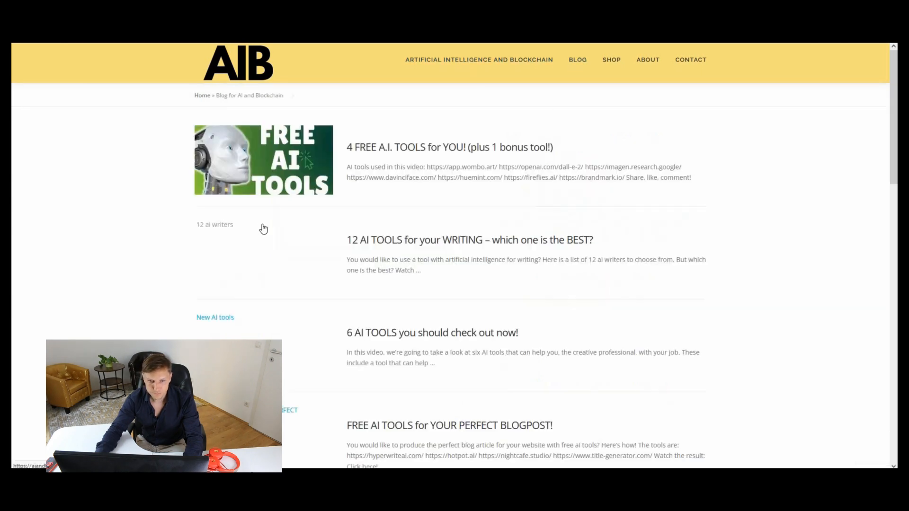
pyautogui.scroll(-3)
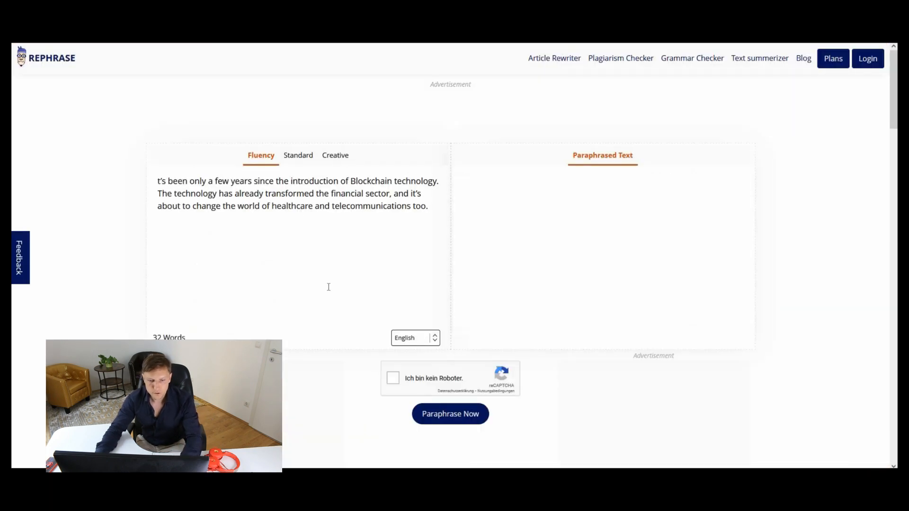
# Pass the reCAPTCHA, paraphrase the Blockchain paragraph and send the result to Check Plagiarism
pyautogui.click(393, 378)
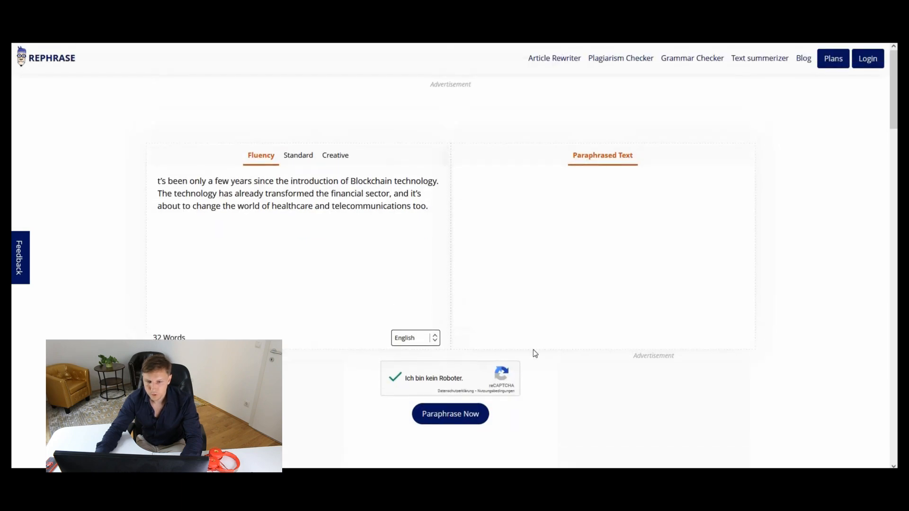
pyautogui.click(450, 414)
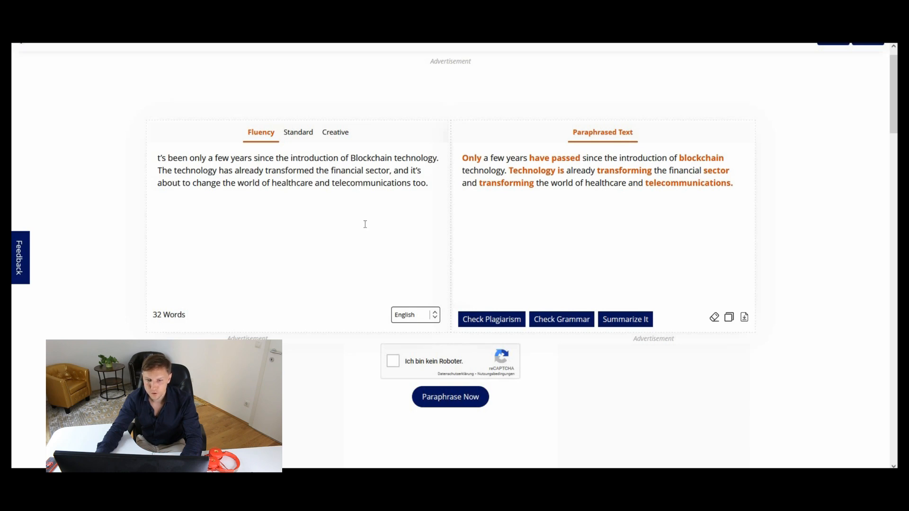
pyautogui.moveTo(543, 252)
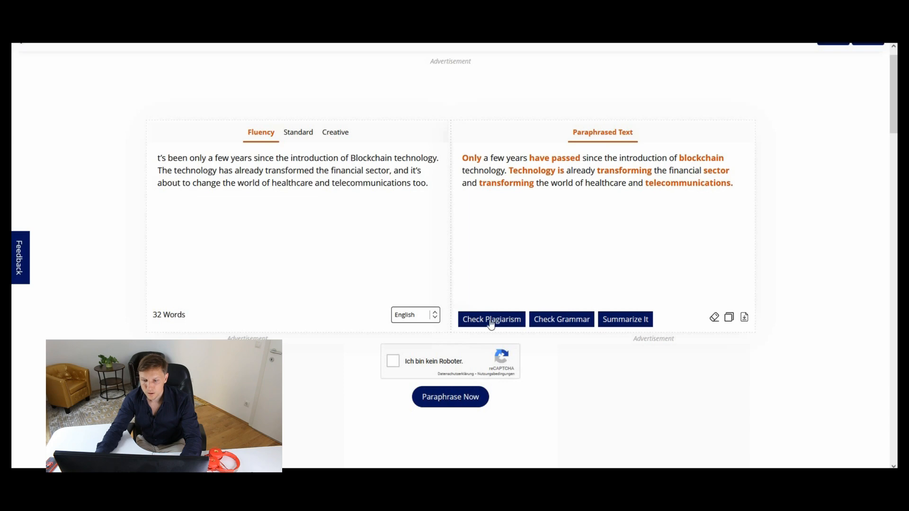
pyautogui.click(491, 319)
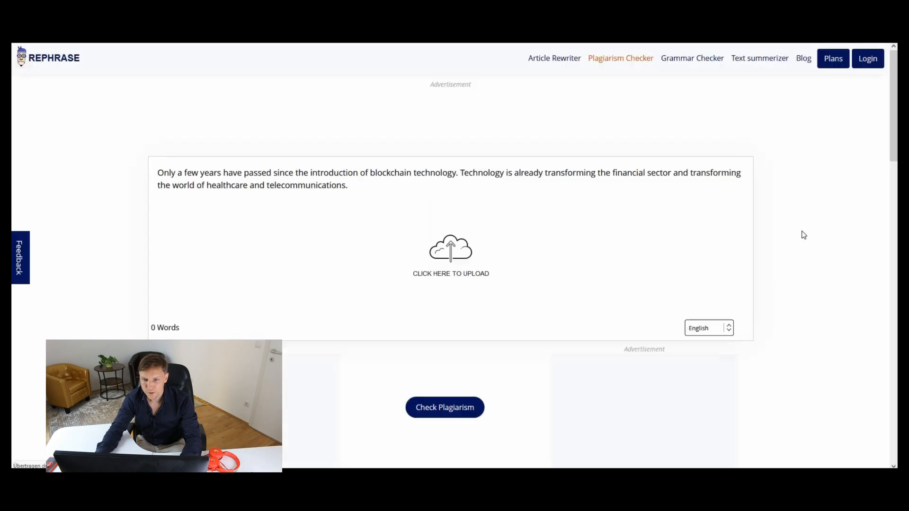
# Run the plagiarism check, returning 0% plagiarized and 100% unique
pyautogui.click(444, 408)
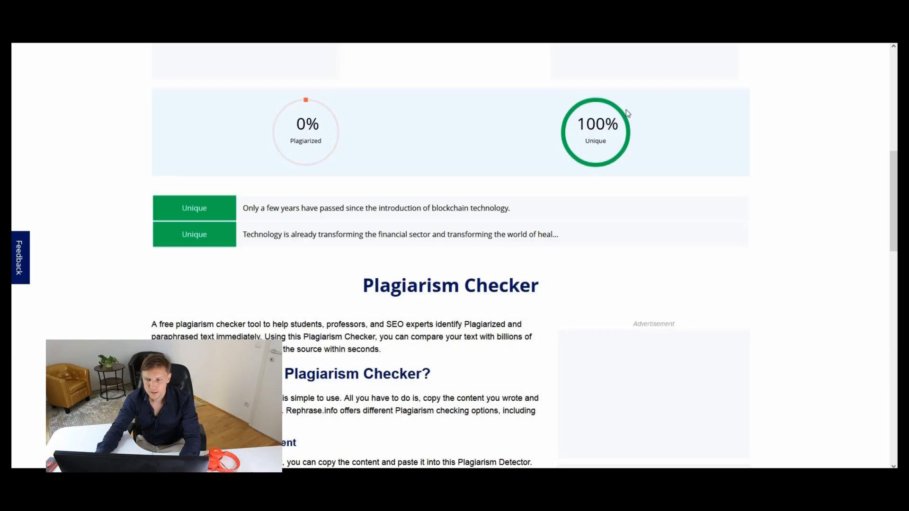